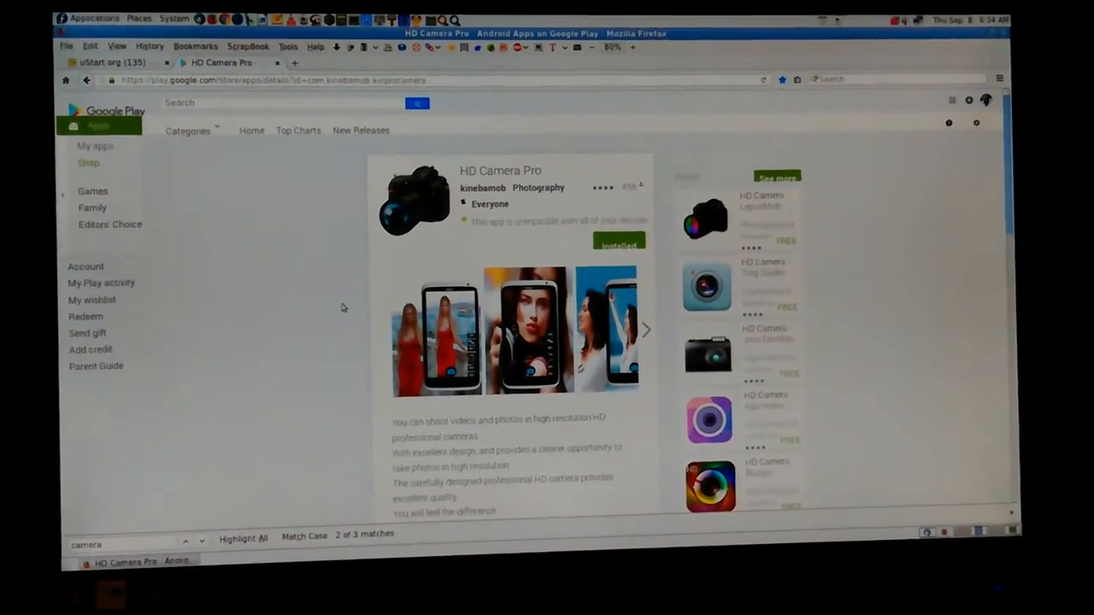
# - Scroll the HD Camera Pro page through its description down to the ratings and reviews
pyautogui.scroll(-3)
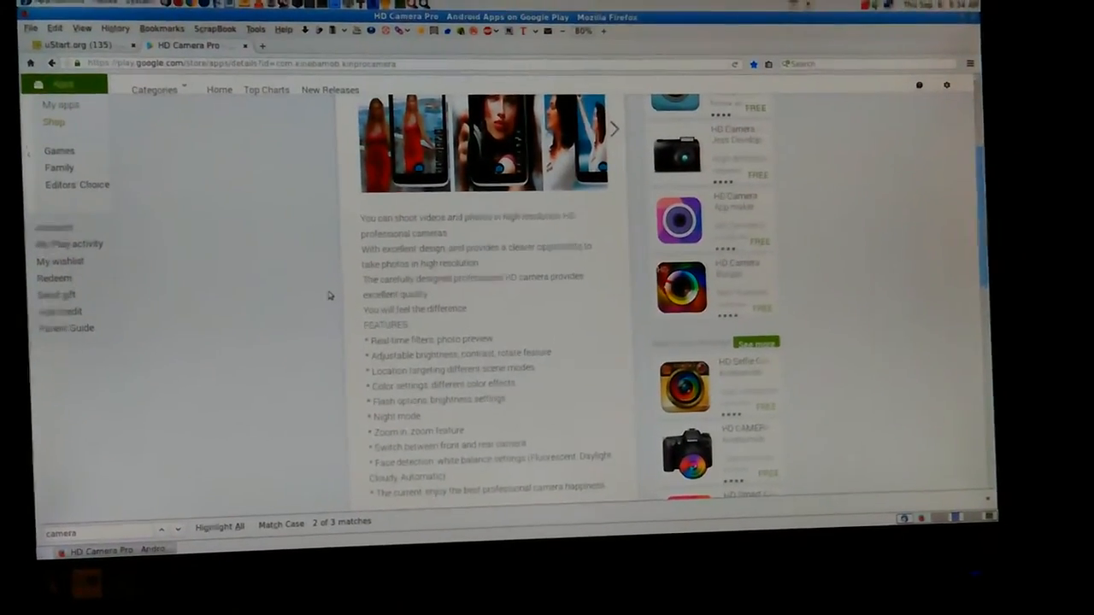
pyautogui.scroll(-3)
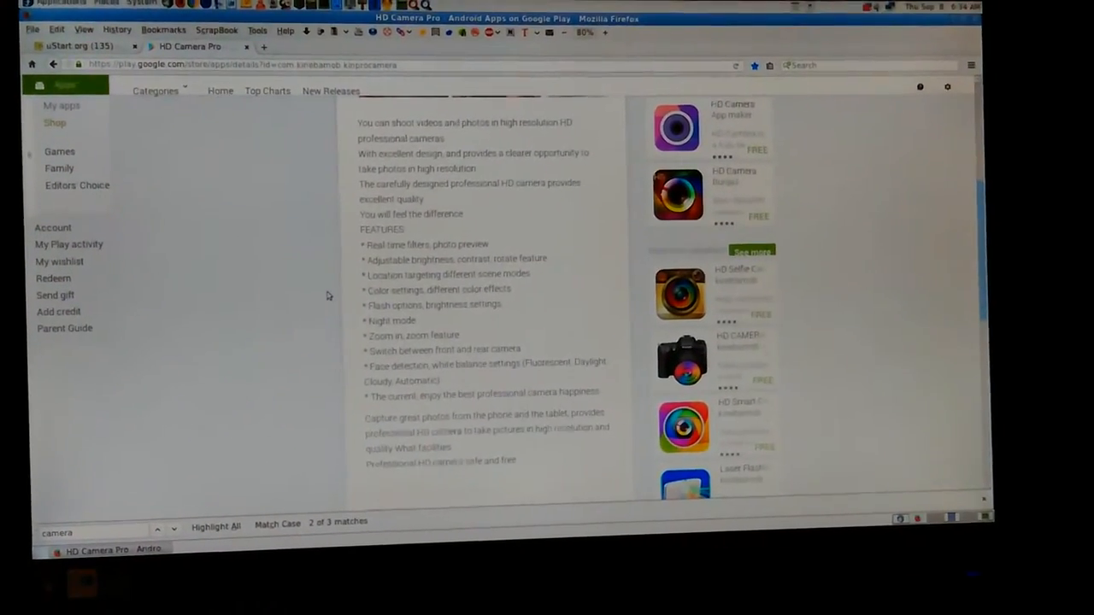
pyautogui.scroll(-3)
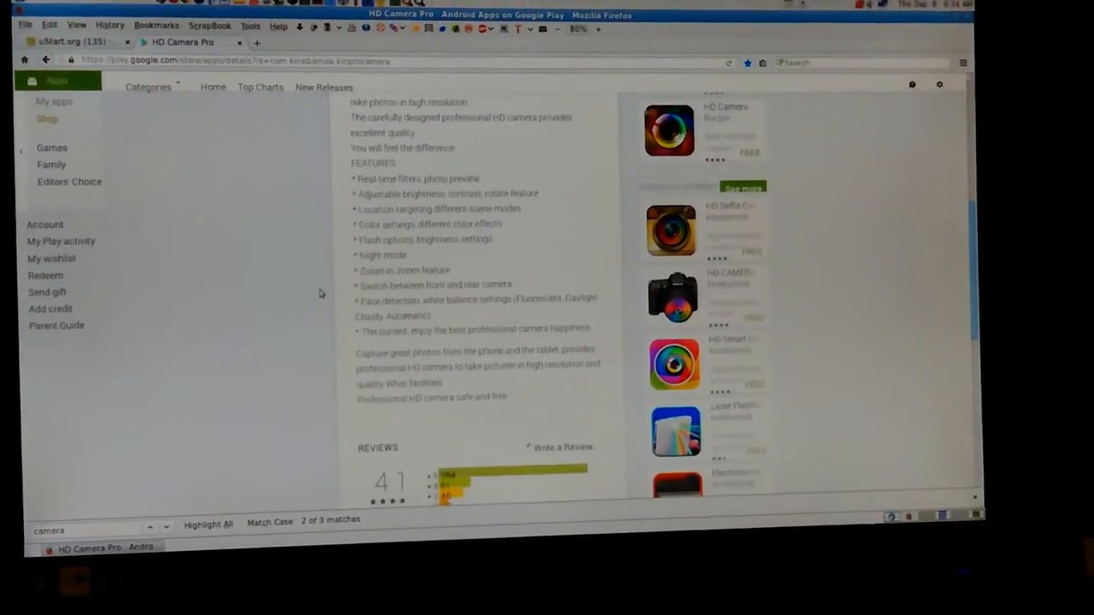
pyautogui.scroll(3)
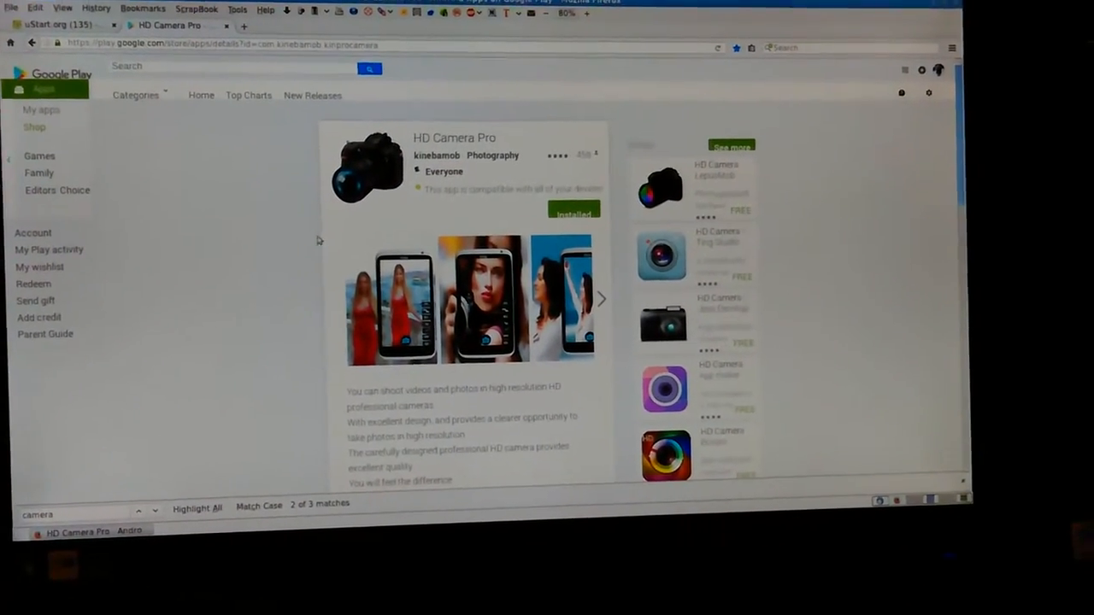
pyautogui.scroll(-3)
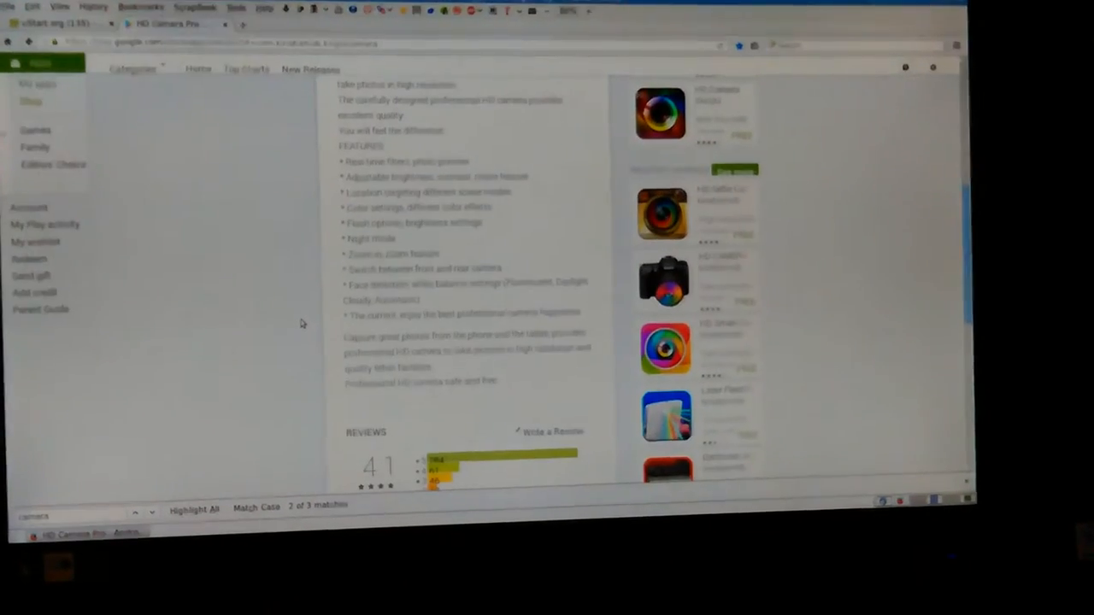
pyautogui.scroll(-3)
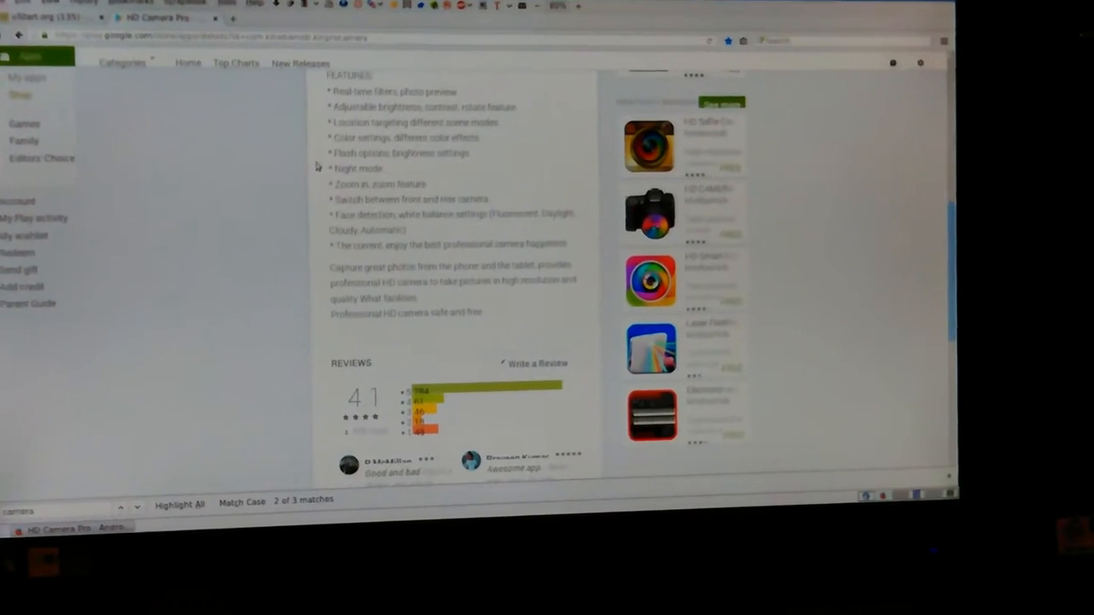
pyautogui.scroll(-3)
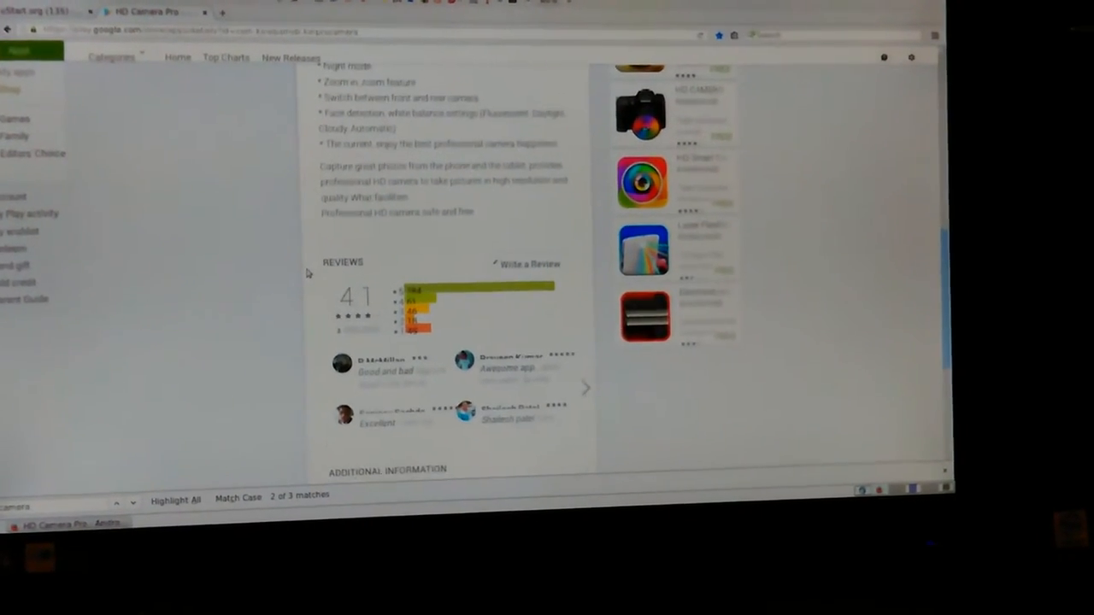
pyautogui.scroll(-3)
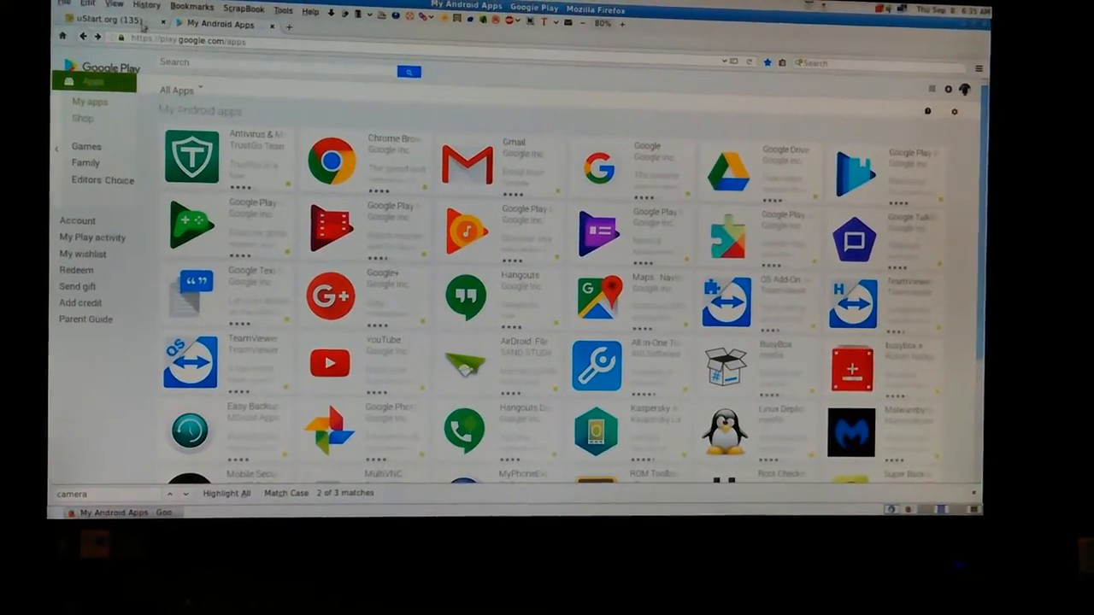
# - Locate Open Camera in the My Android Apps library and open its details page
pyautogui.scroll(-3)
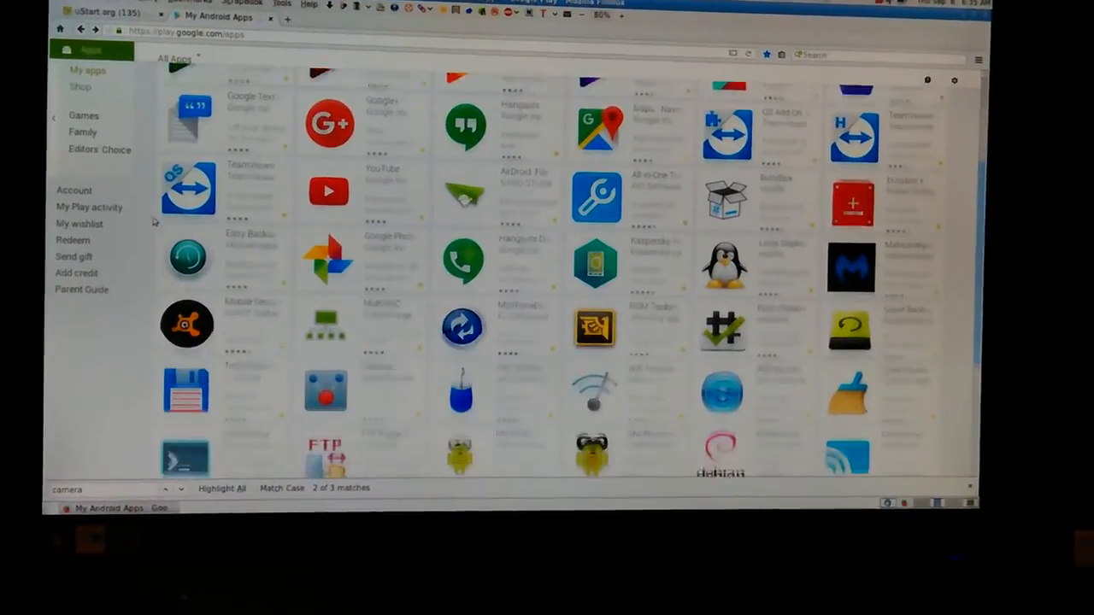
pyautogui.scroll(-3)
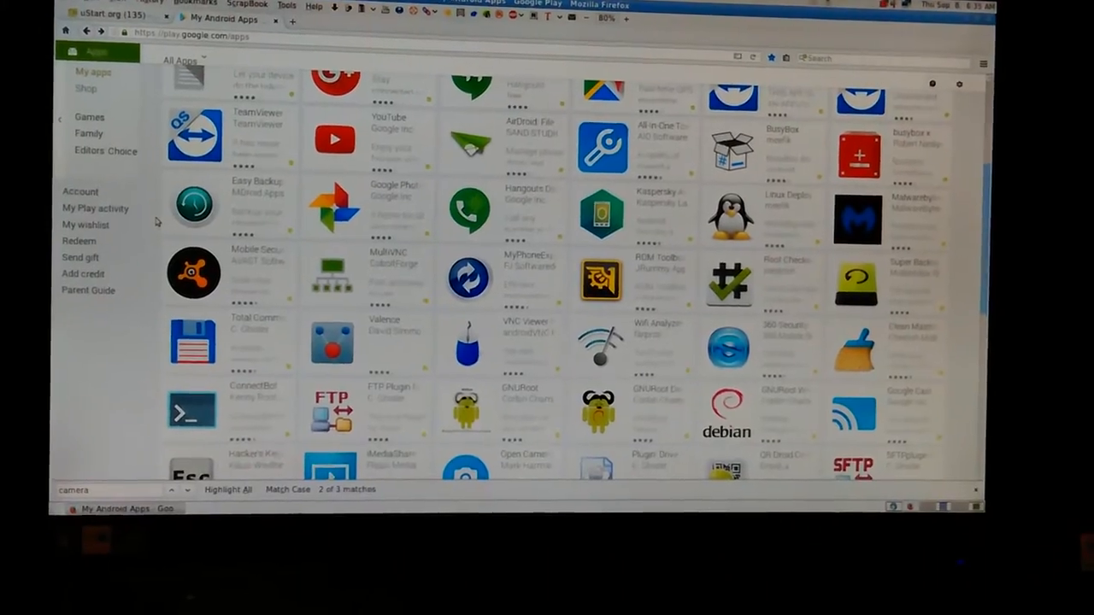
pyautogui.scroll(-3)
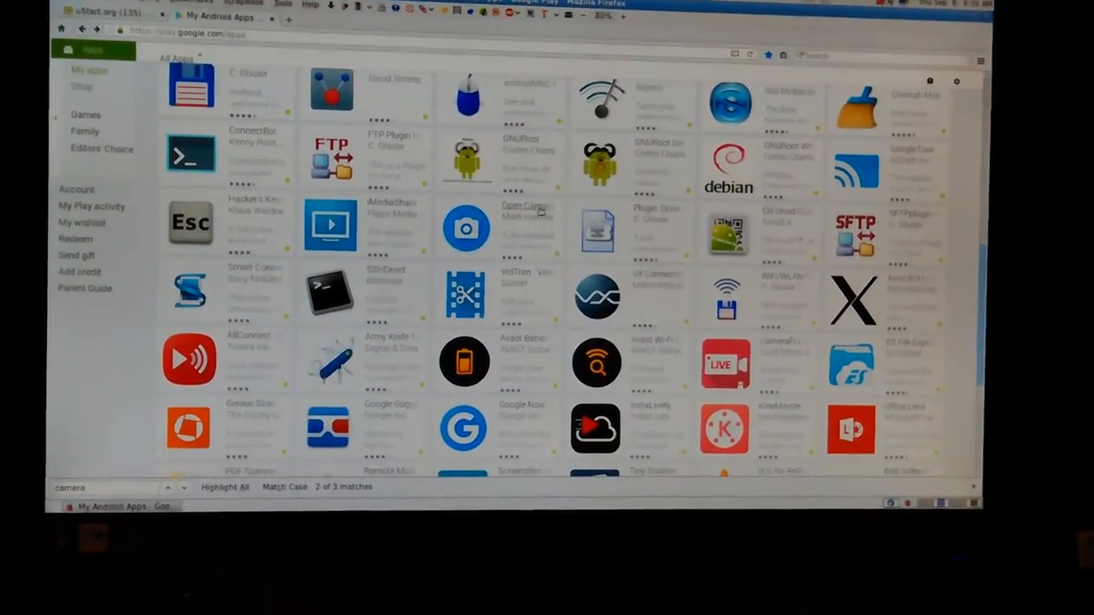
pyautogui.click(465, 229)
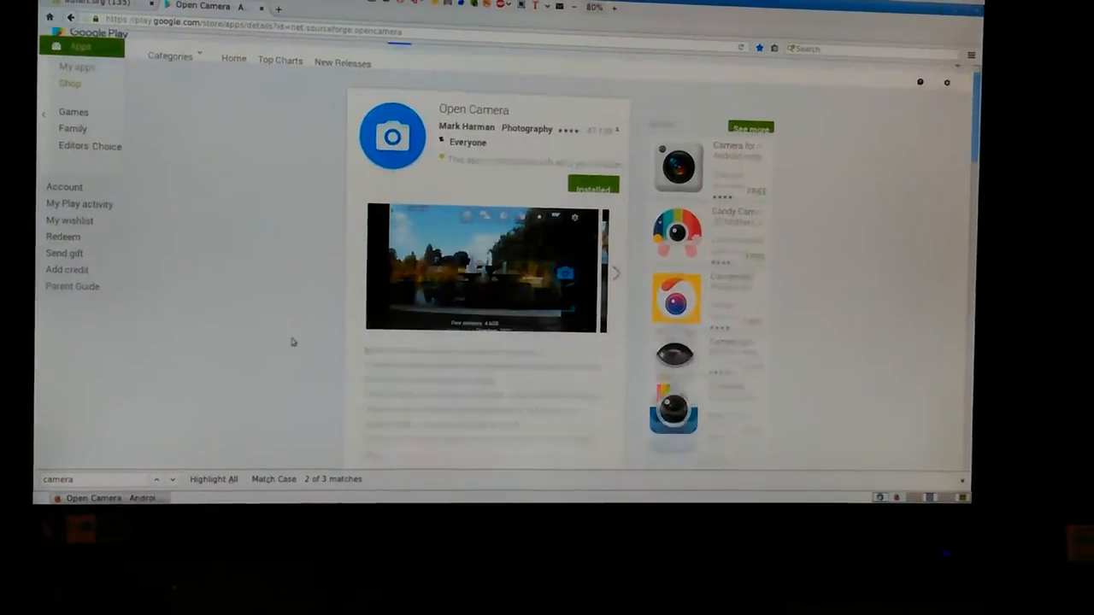
# - Read Open Camera's features, What's New and Additional Information, returning to the top
pyautogui.scroll(-3)
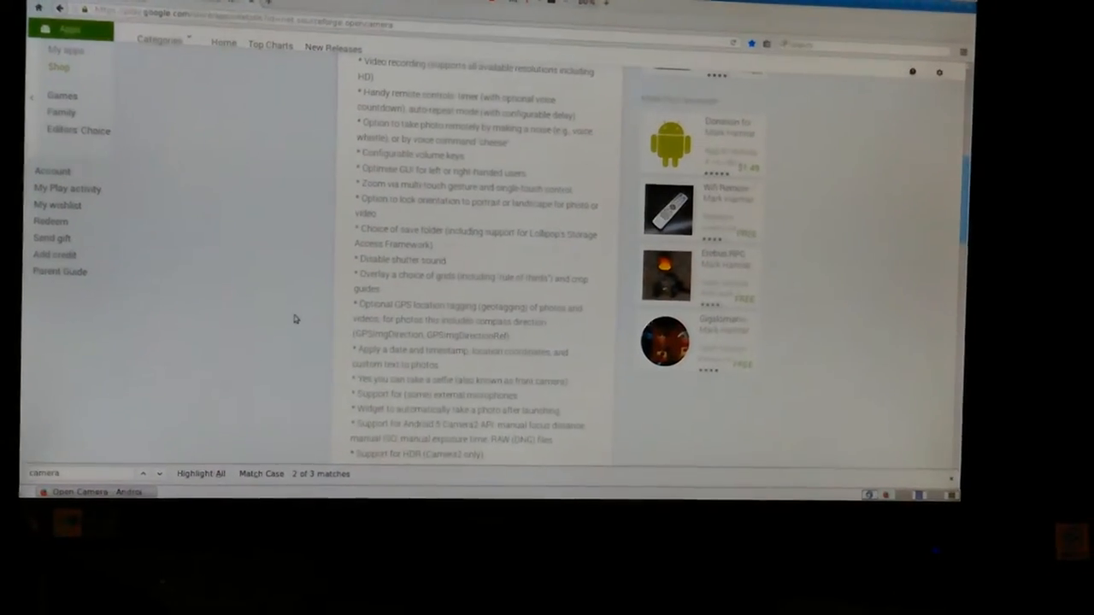
pyautogui.scroll(3)
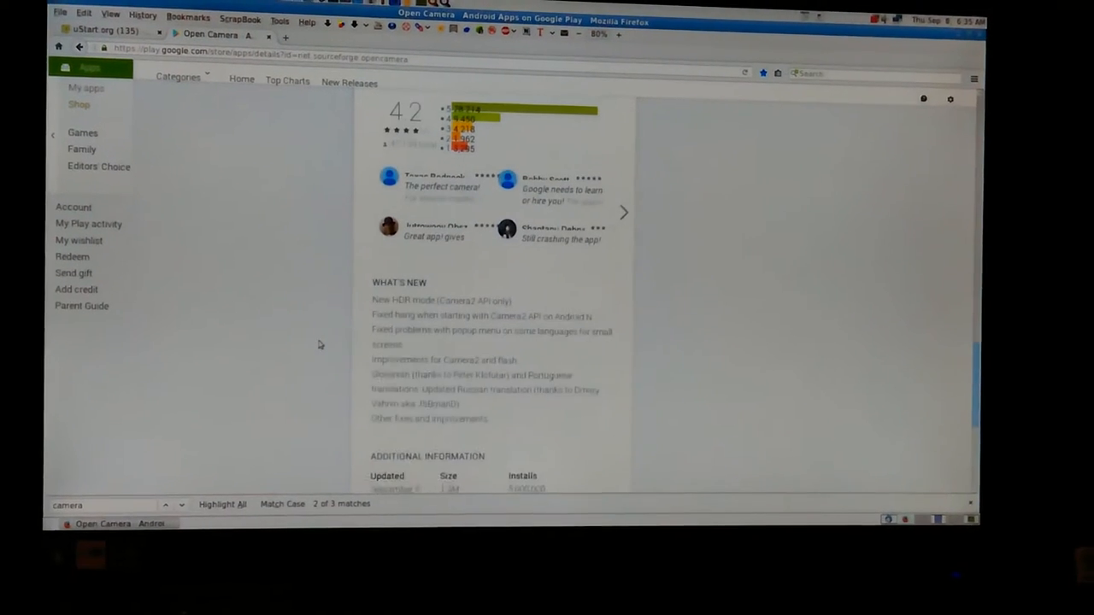
pyautogui.scroll(-3)
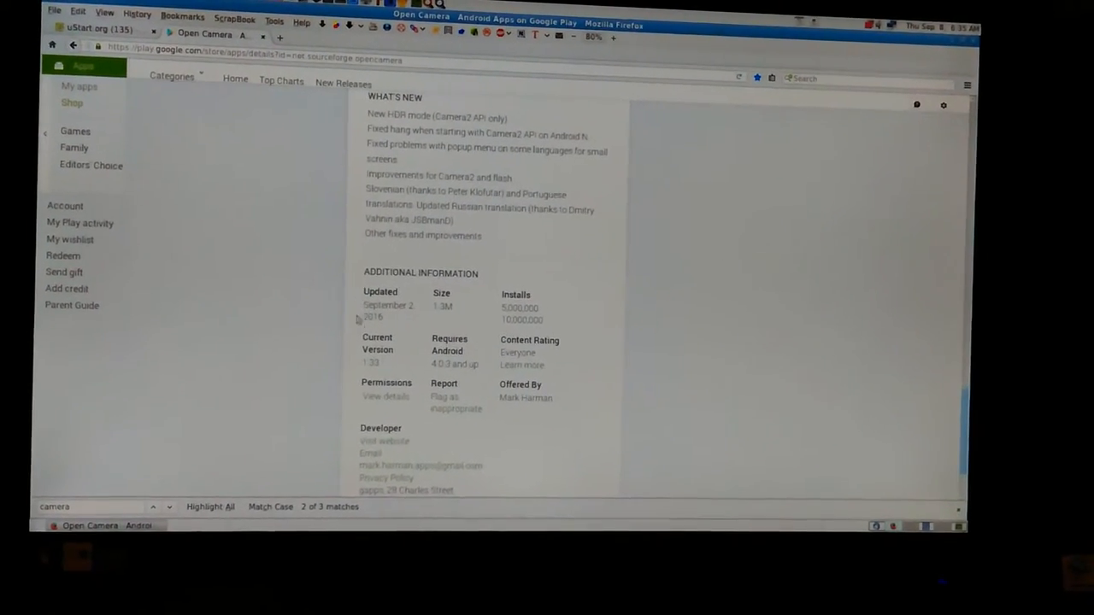
pyautogui.scroll(3)
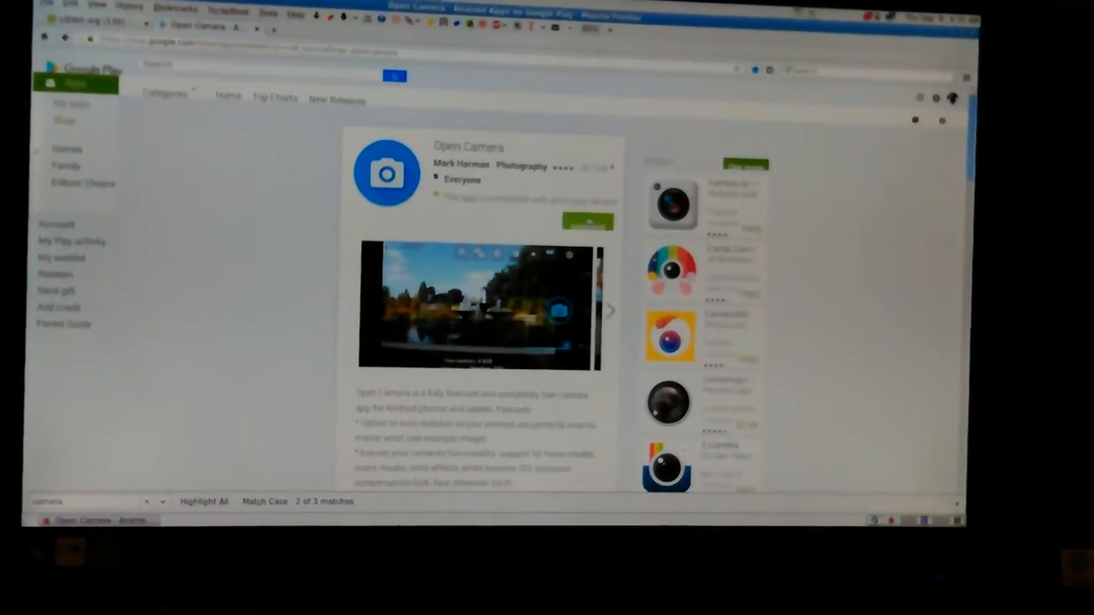
# - Attempt to install Open Camera and cancel when no eligible devices are reported
pyautogui.click(587, 222)
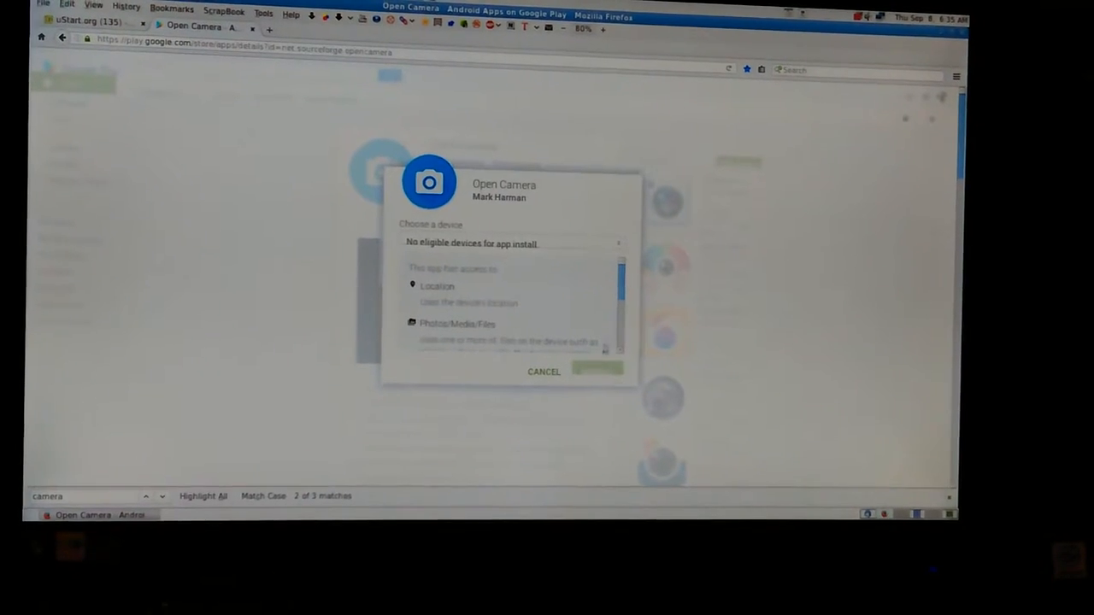
pyautogui.click(543, 370)
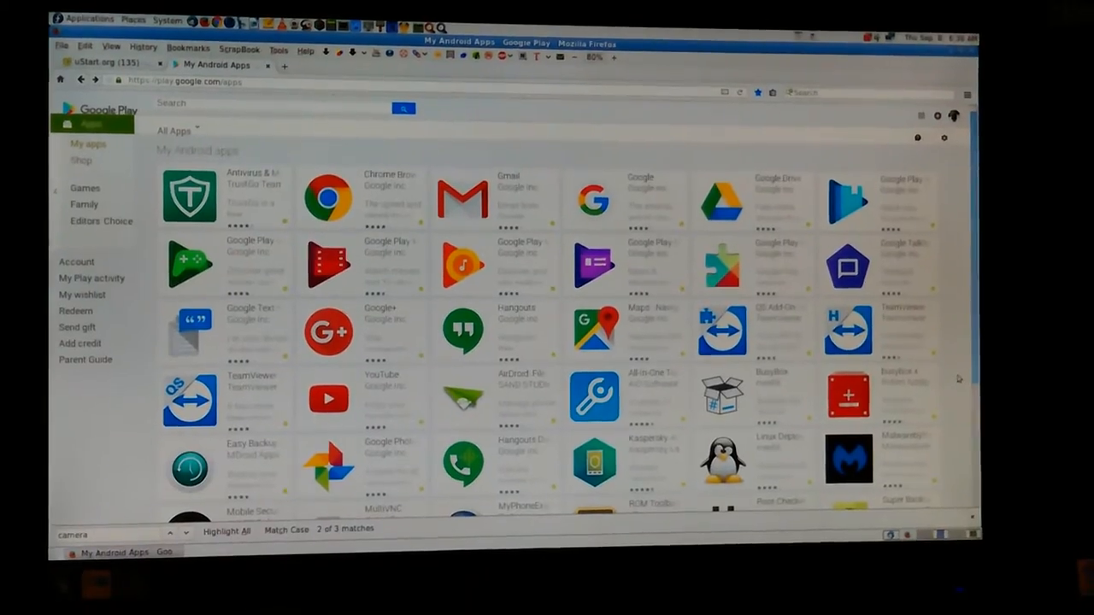
pyautogui.scroll(-3)
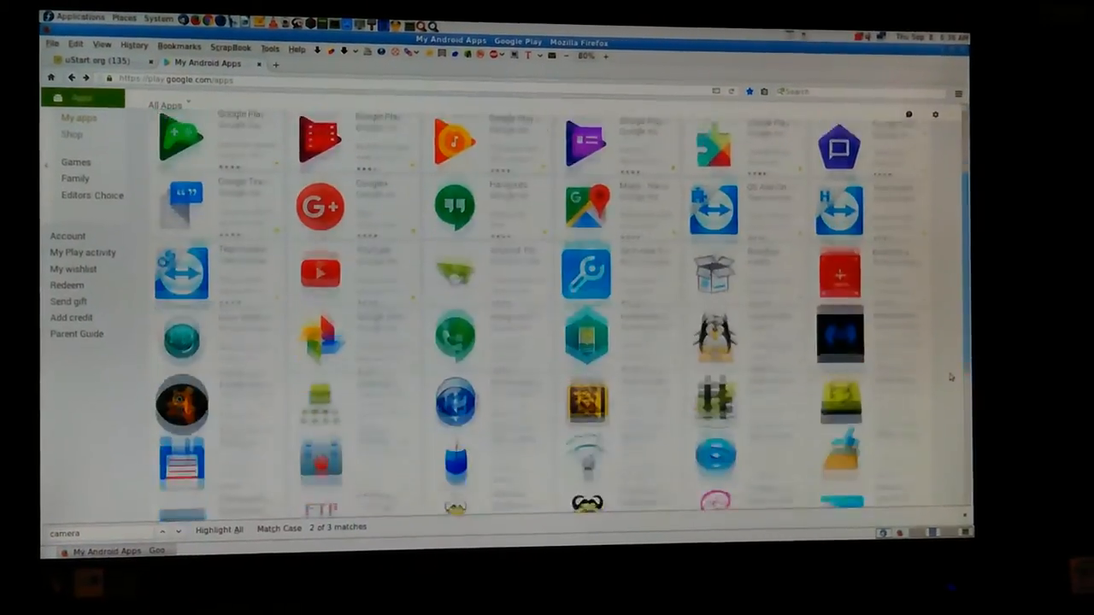
pyautogui.scroll(3)
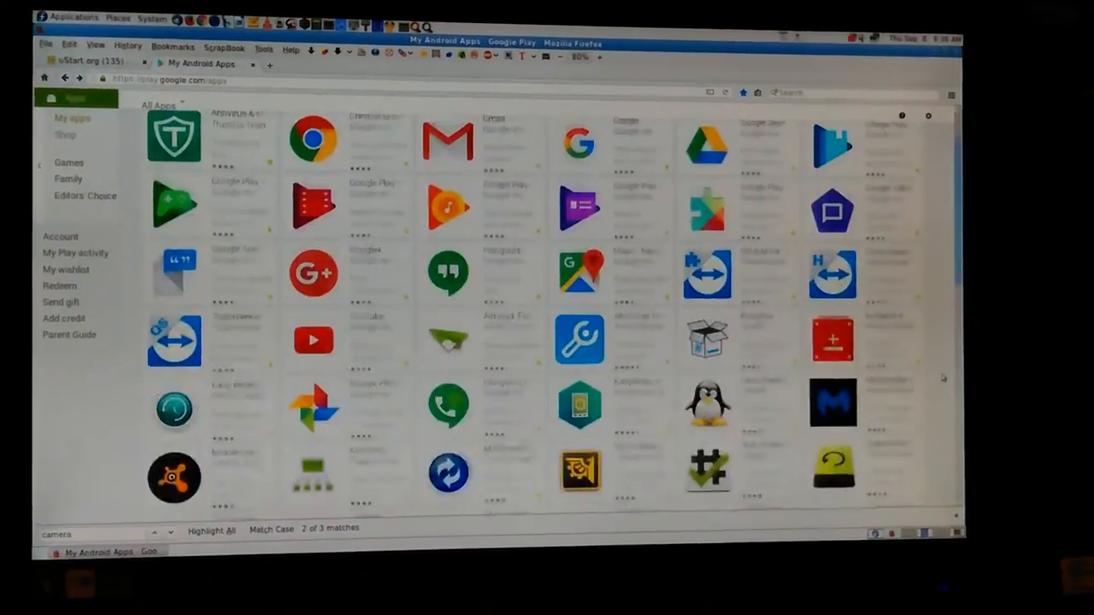
pyautogui.scroll(-3)
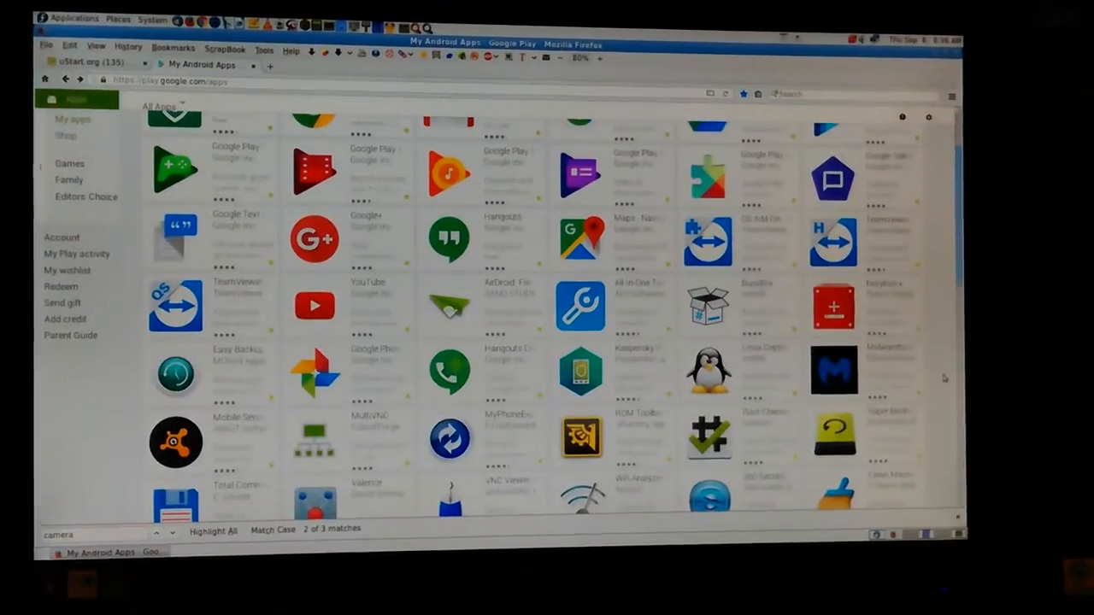
pyautogui.scroll(3)
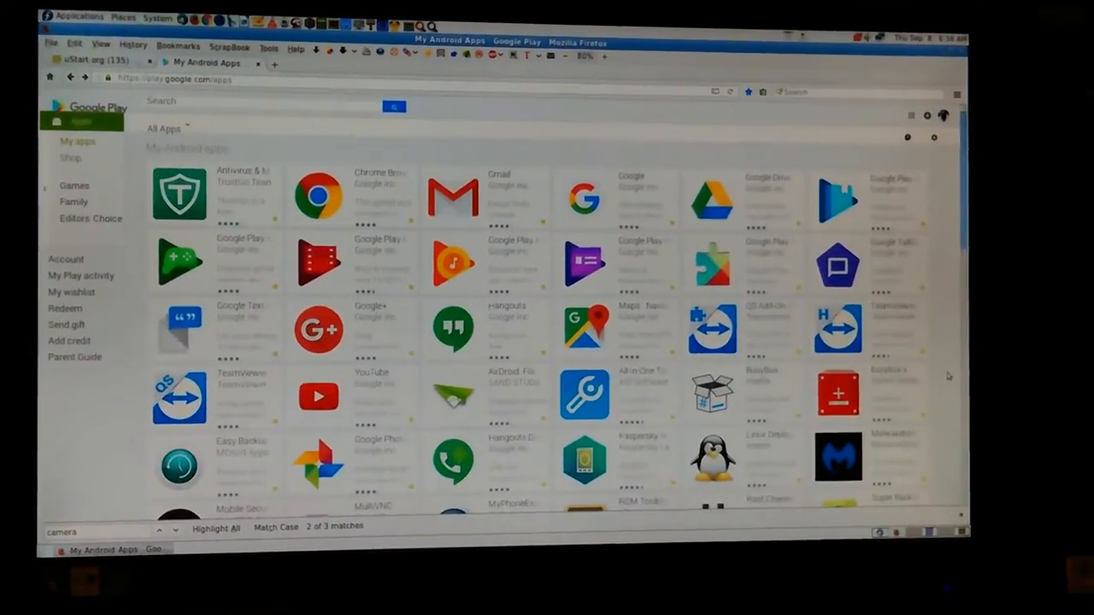
pyautogui.scroll(-3)
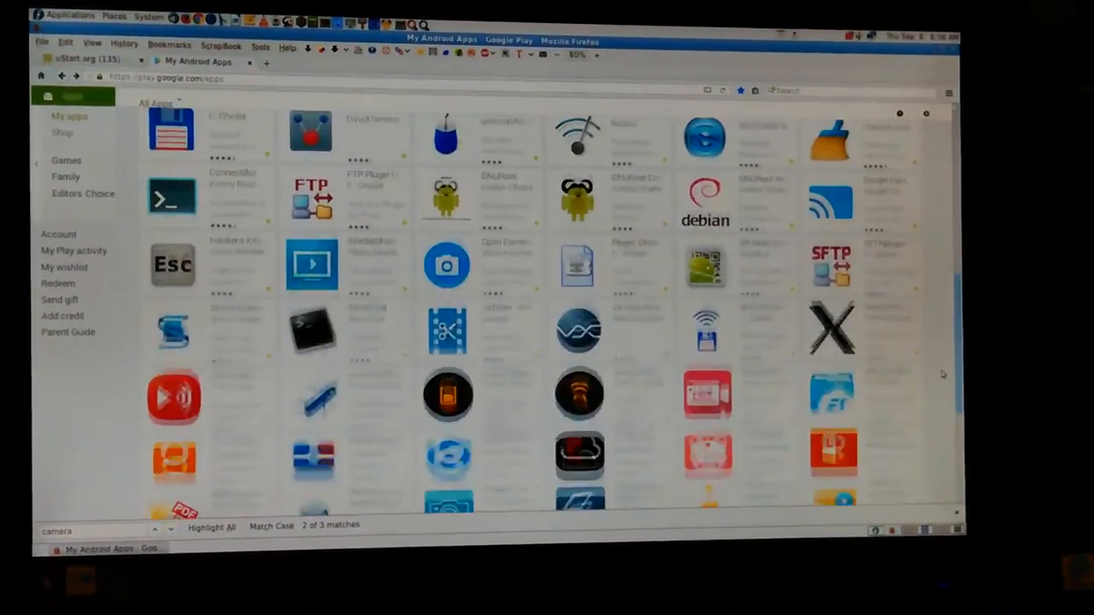
pyautogui.scroll(-3)
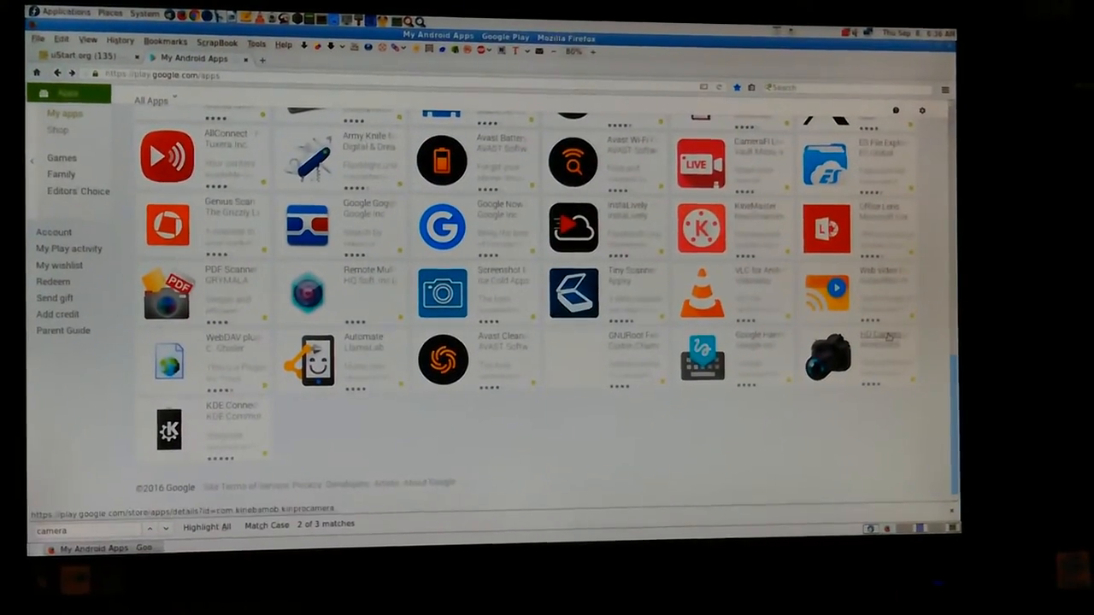
pyautogui.click(827, 359)
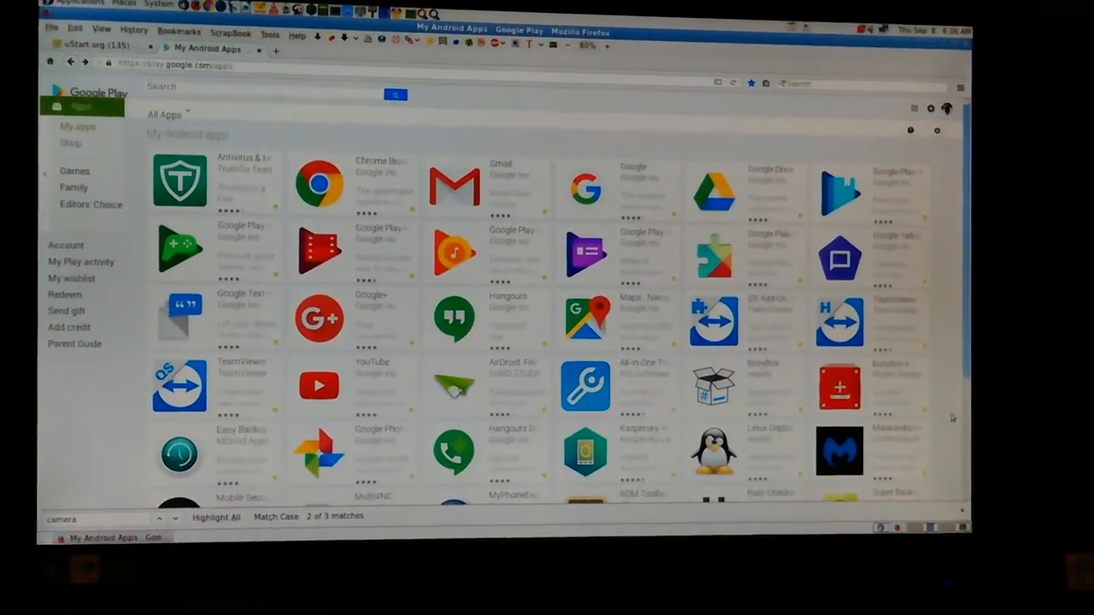
pyautogui.scroll(-3)
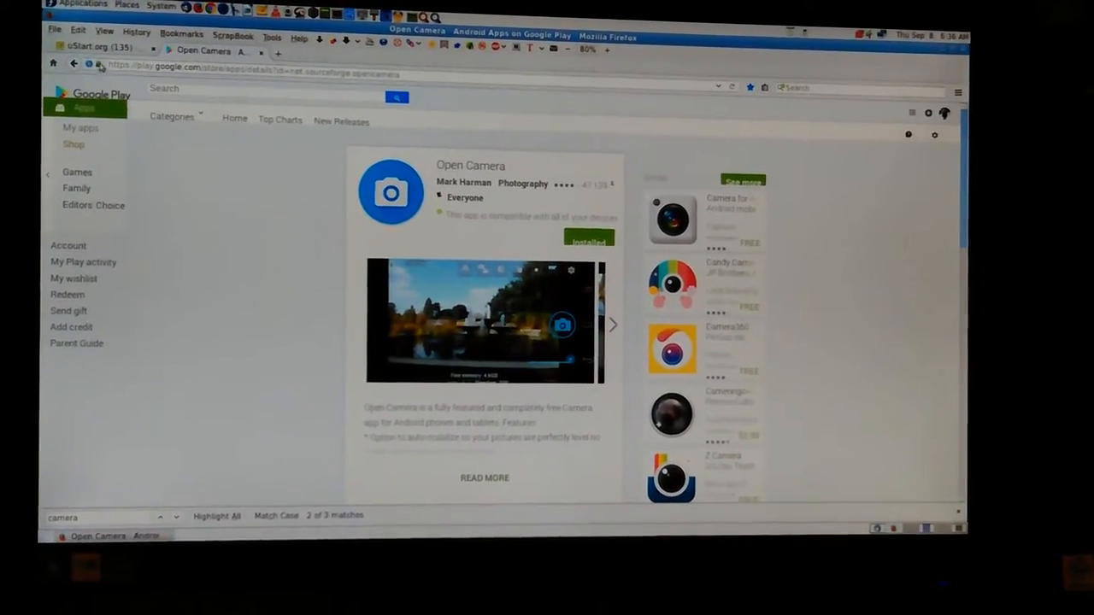
pyautogui.click(80, 127)
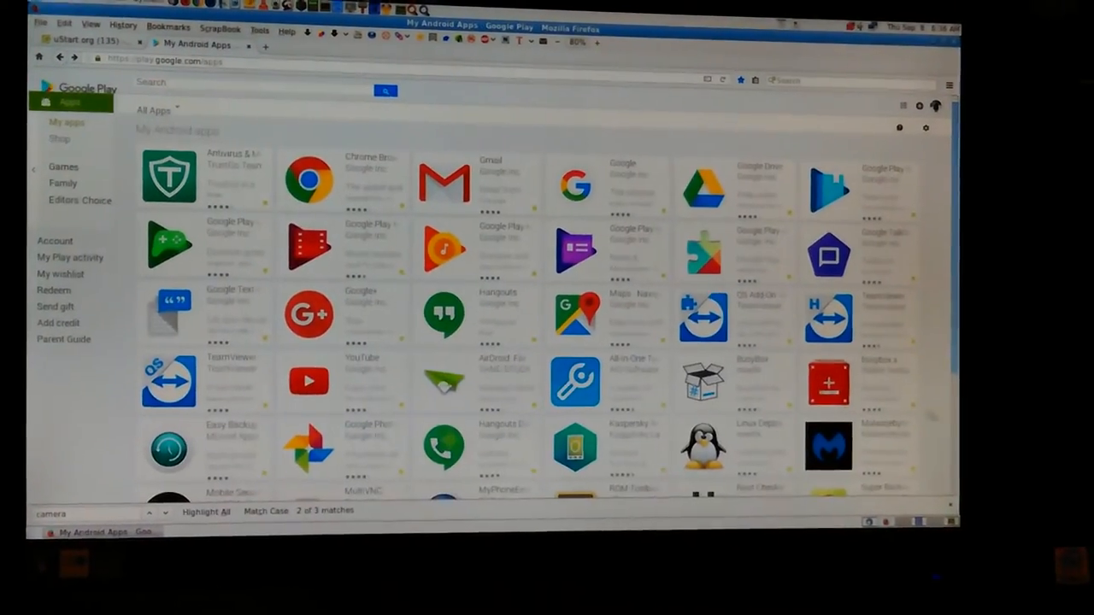
pyautogui.scroll(-3)
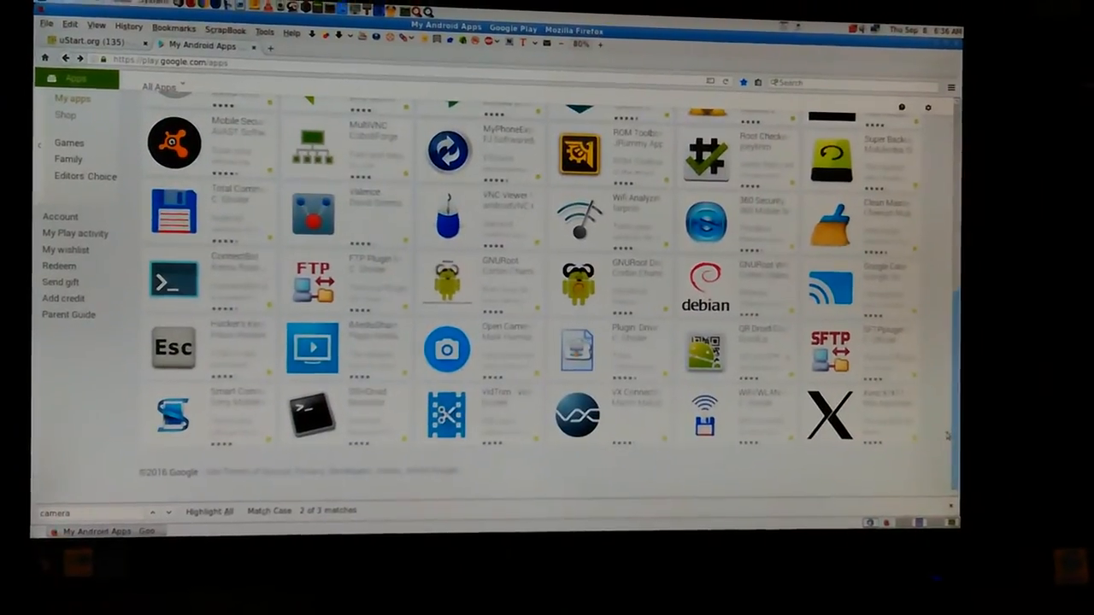
pyautogui.scroll(3)
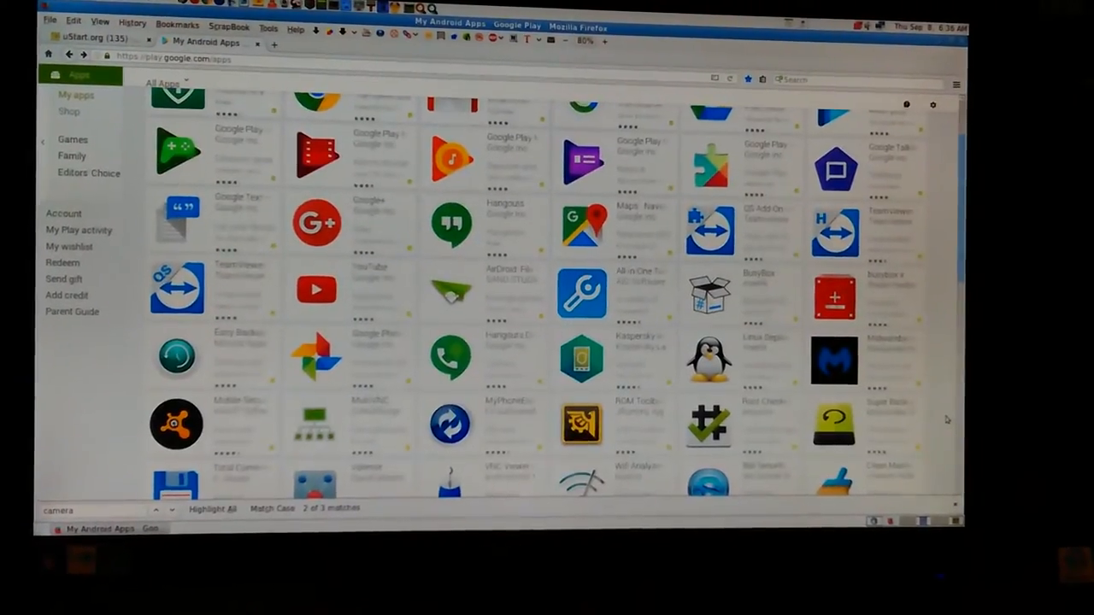
pyautogui.scroll(-3)
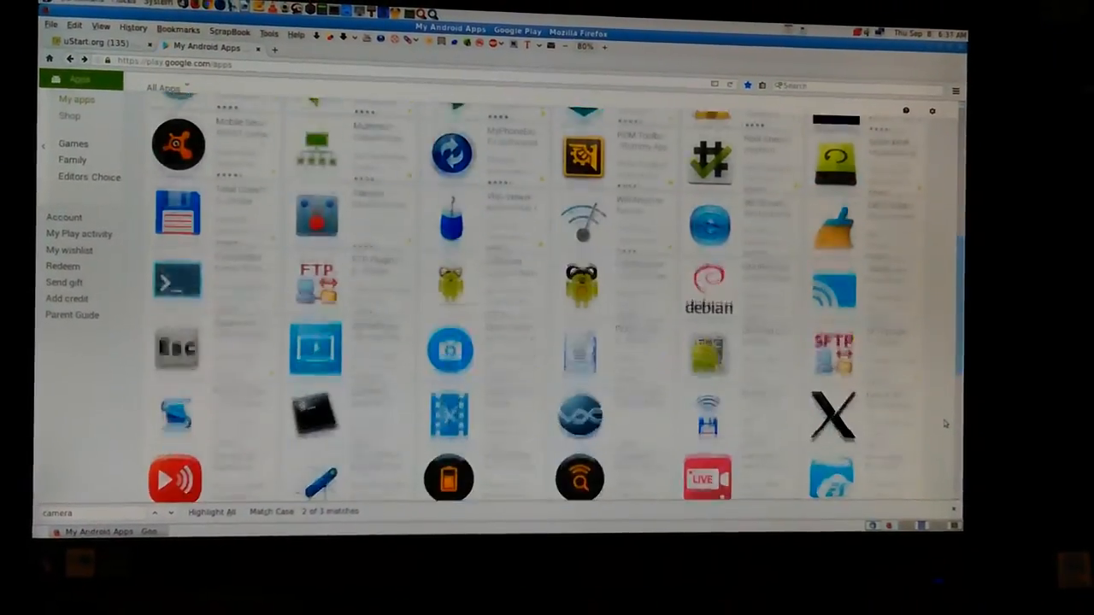
pyautogui.scroll(-3)
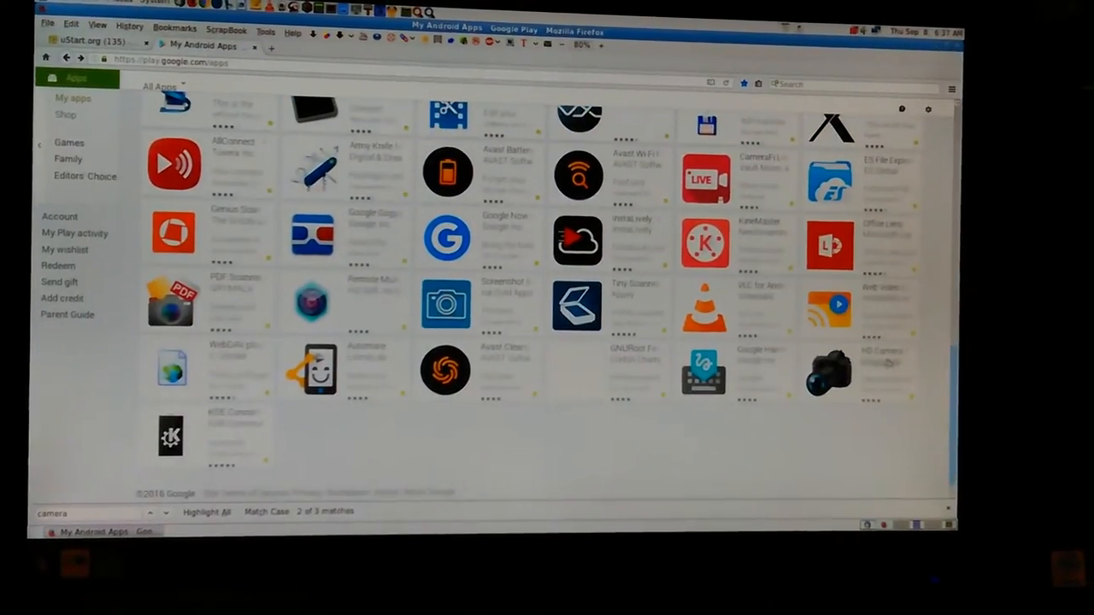
# - Open HD Camera Pro from the library and scroll to its Additional Information section
pyautogui.click(829, 369)
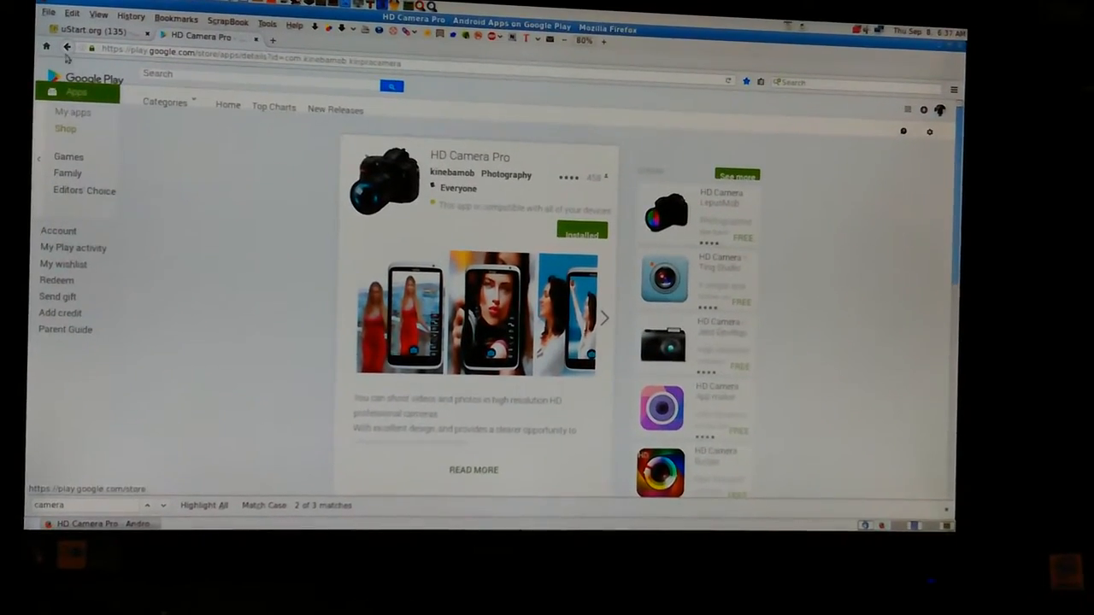
pyautogui.scroll(-3)
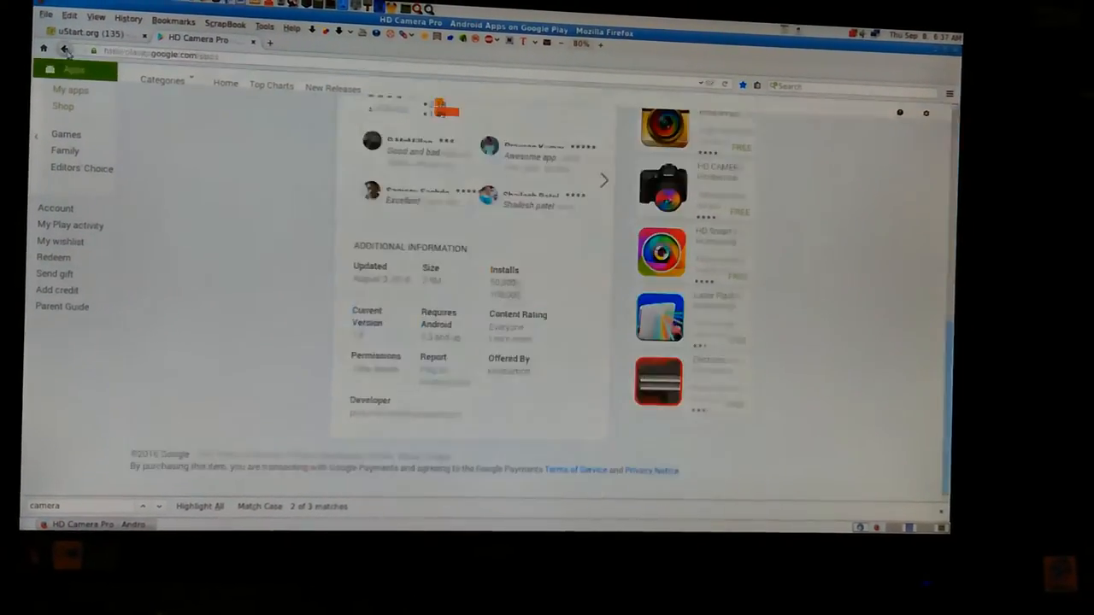